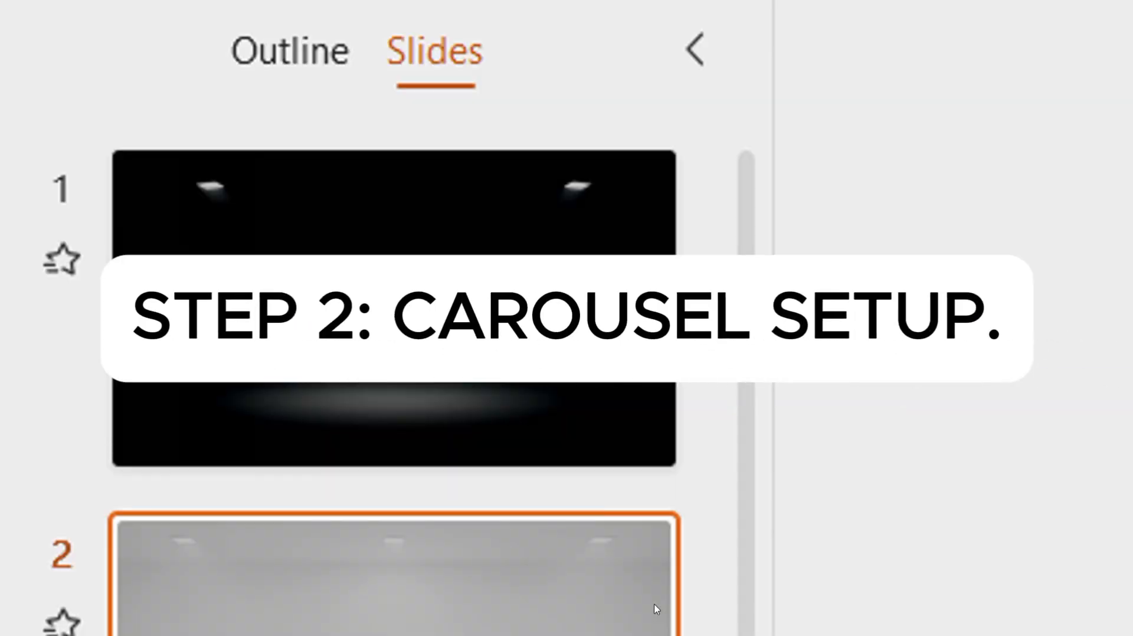
Step: Move down the Slides panel to the grey stage slide after the dark opening slide
{"action": "scroll", "scroll_direction": "down", "scroll_amount": 3}
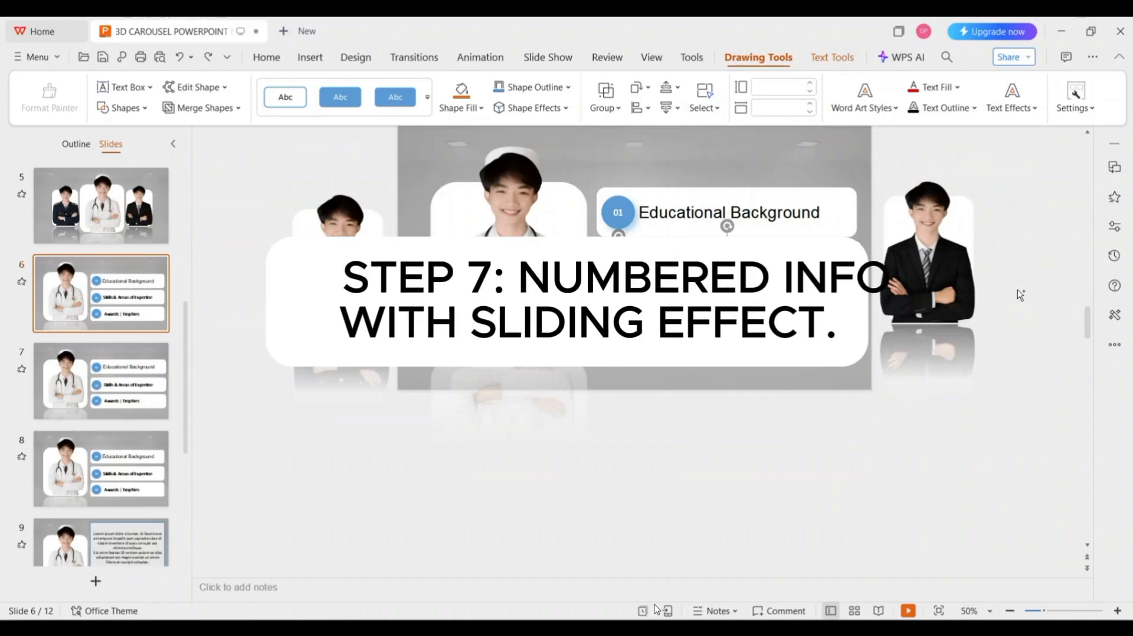
Step: Duplicate the info slide and enlarge the Educational Background box with detail text, moving 02 down
{"action": "left_click", "coordinate": [101, 381]}
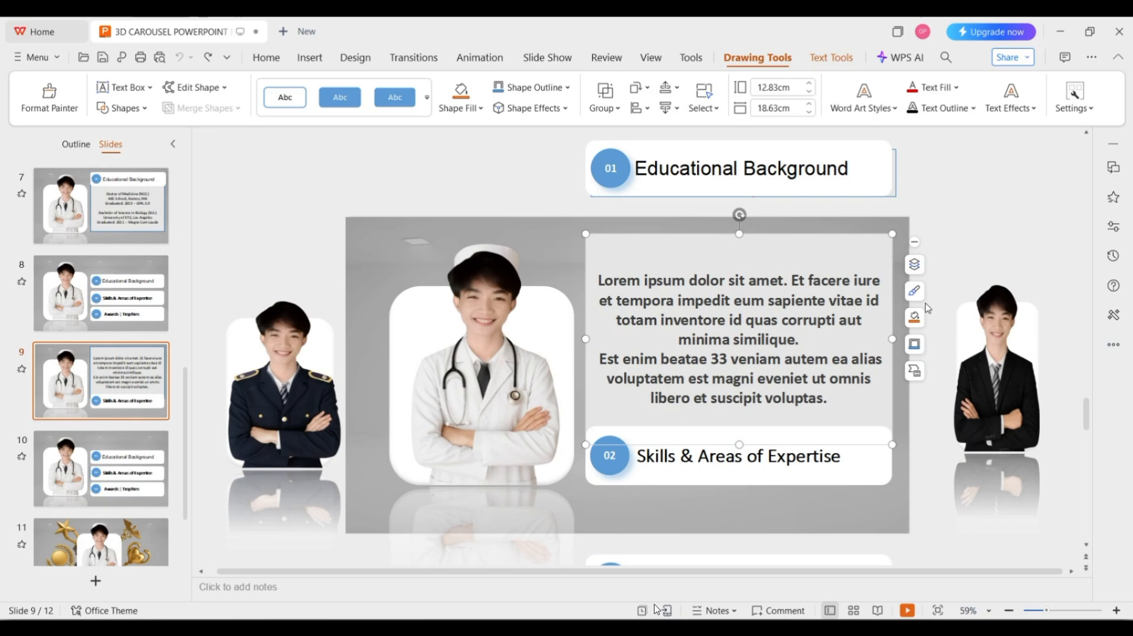
{"action": "left_click", "coordinate": [906, 610]}
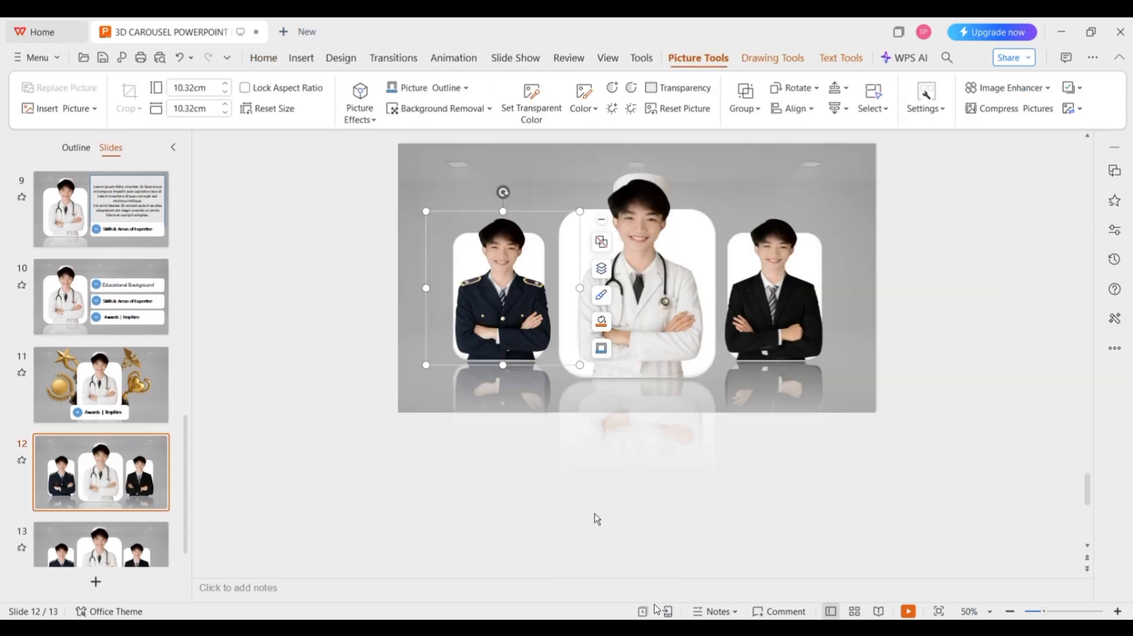
Step: Add the looping reset slide with the three portraits and start the Slide Show preview
{"action": "left_click", "coordinate": [908, 611]}
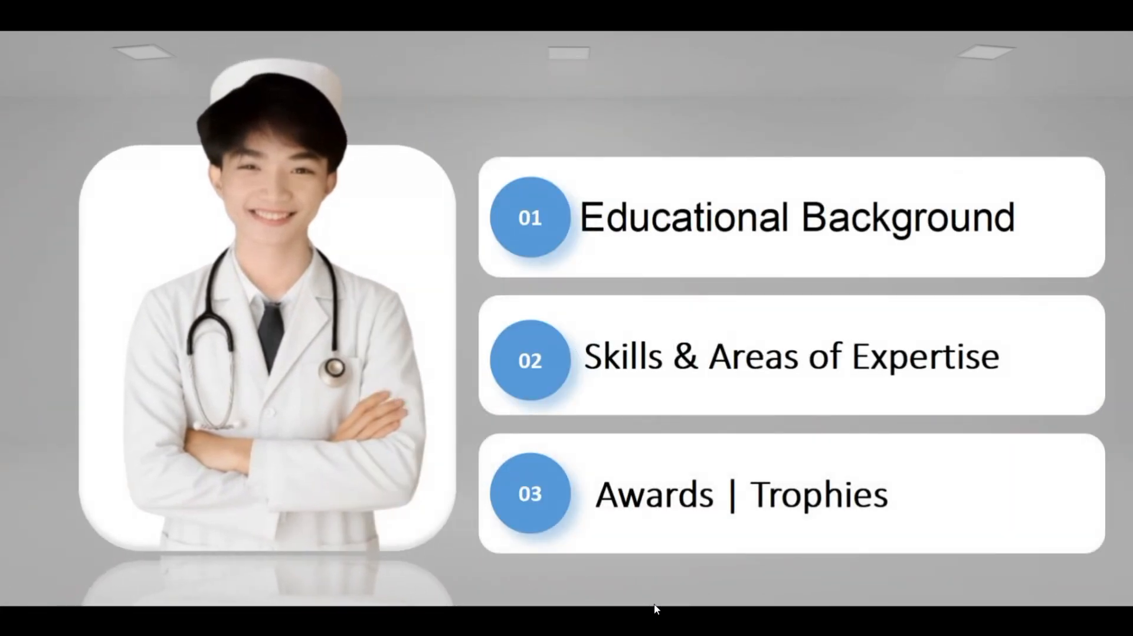